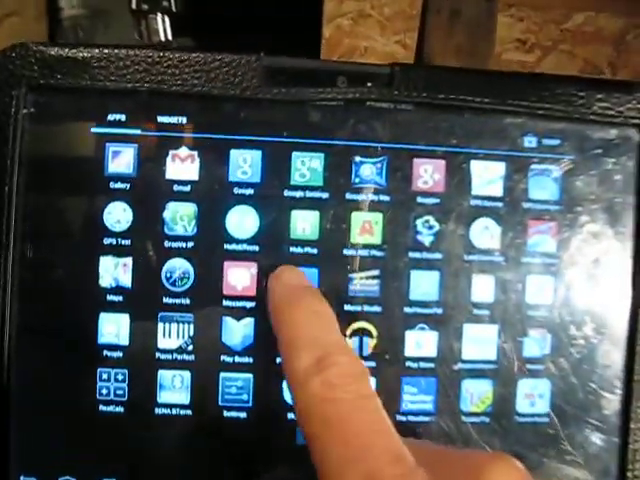
Step: Launch Micromedic Treadmill Controller from the app drawer, reaching its control screen at 3.5 mph
left_click(240, 280)
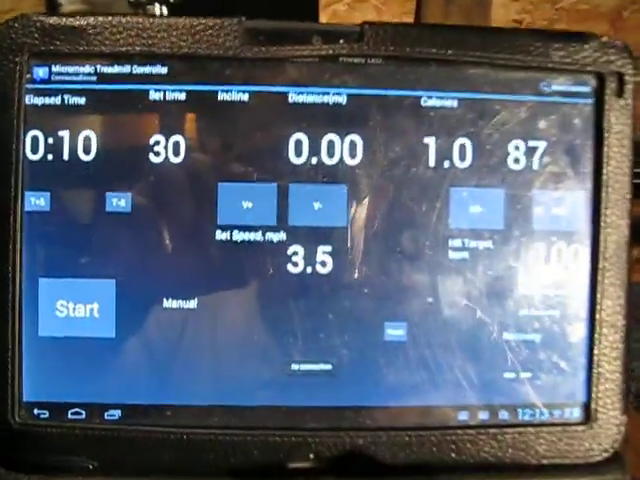